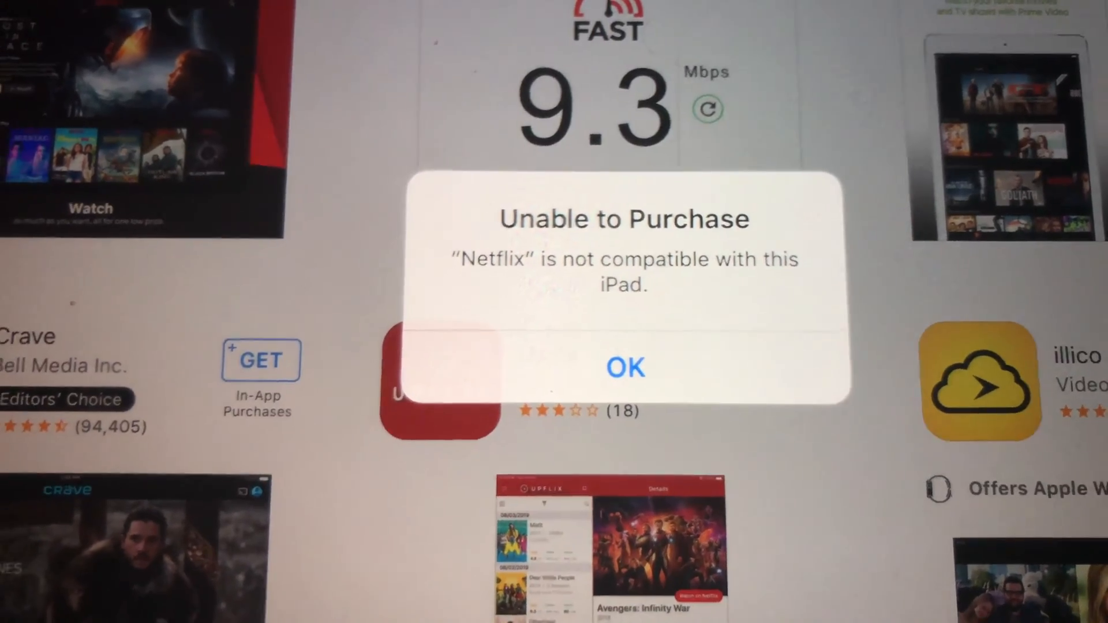
Step: Close the 'Unable to Purchase' Netflix alert and look over the Netflix search results
{"action": "left_click", "coordinate": [624, 368]}
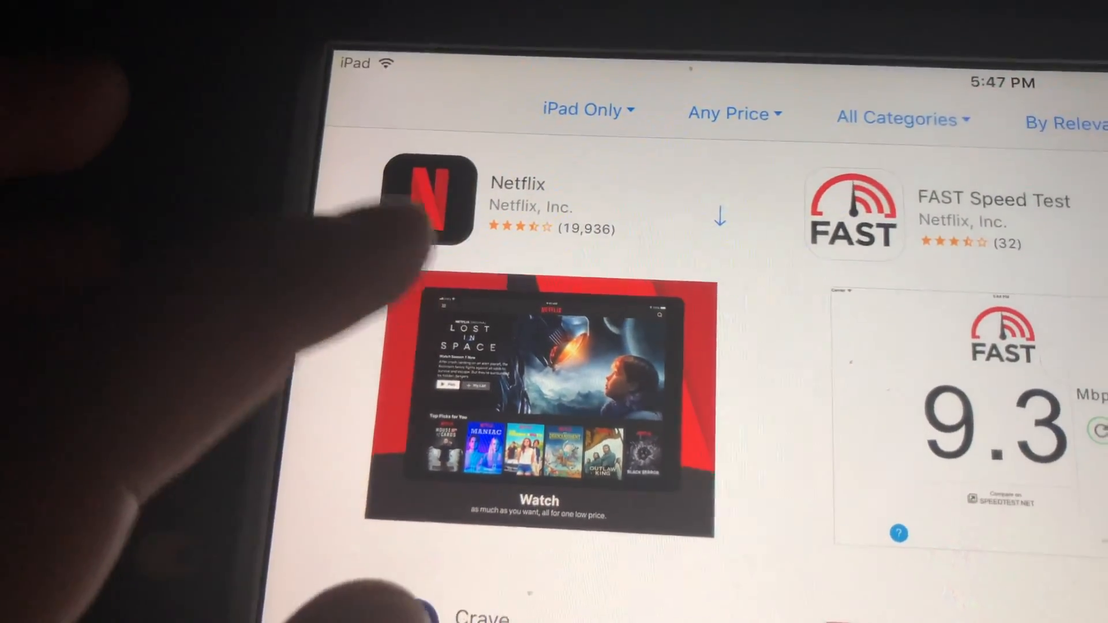
{"action": "scroll", "scroll_direction": "down", "scroll_amount": 3}
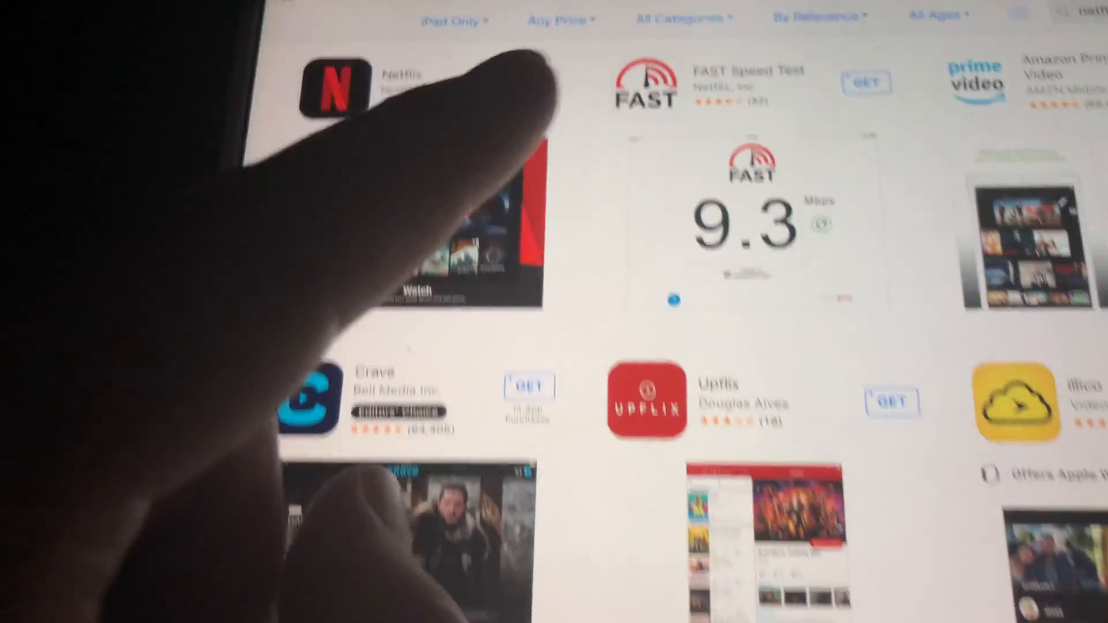
{"action": "scroll", "scroll_direction": "down", "scroll_amount": 3}
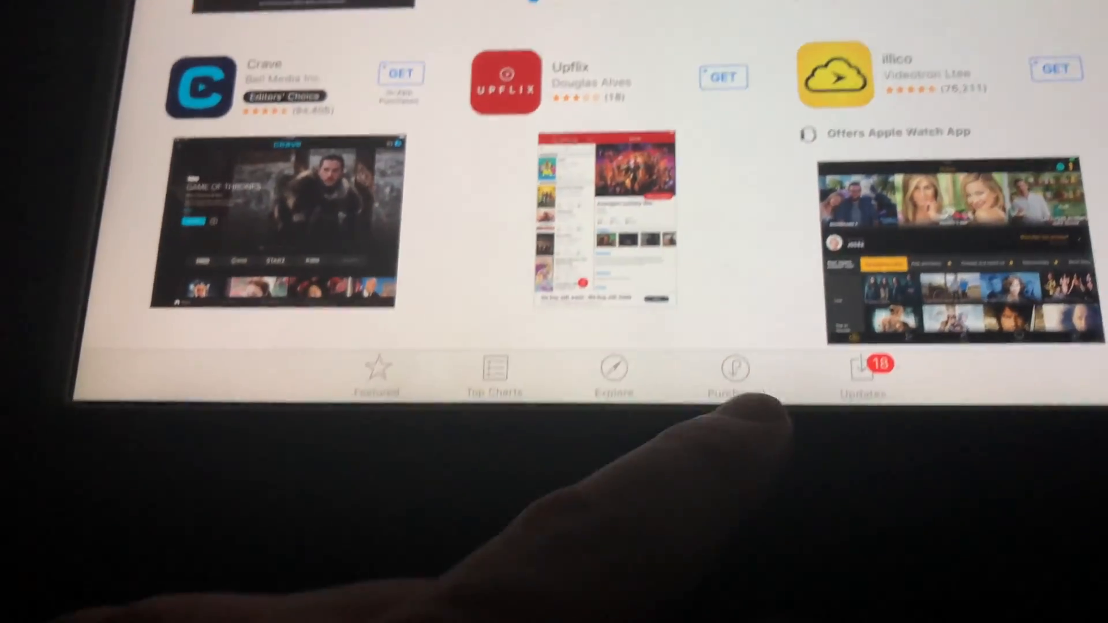
{"action": "scroll", "scroll_direction": "down", "scroll_amount": 3}
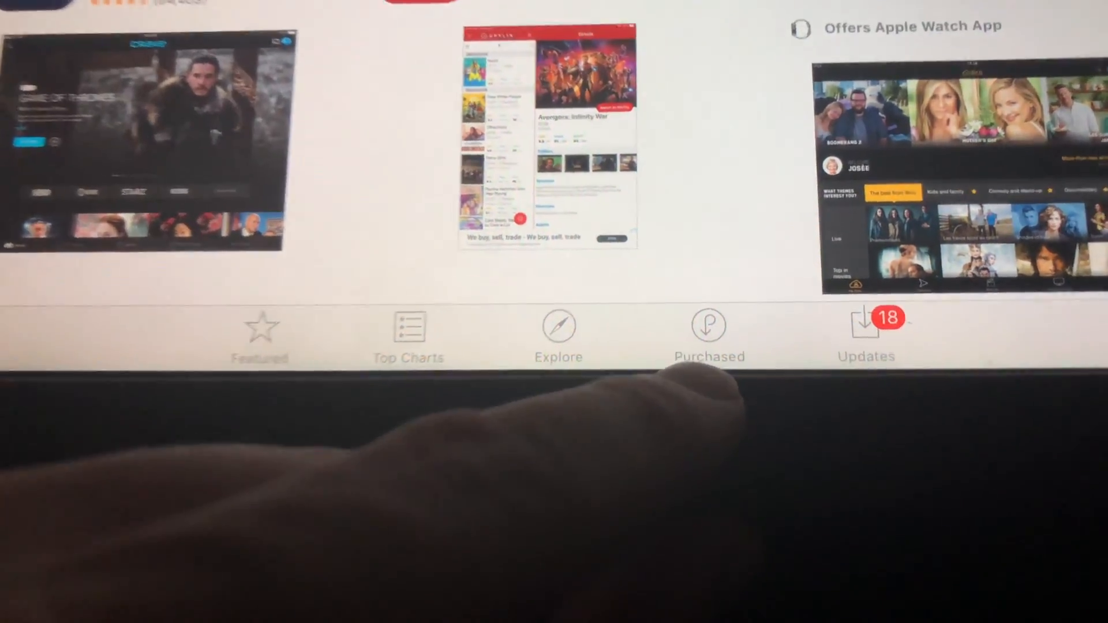